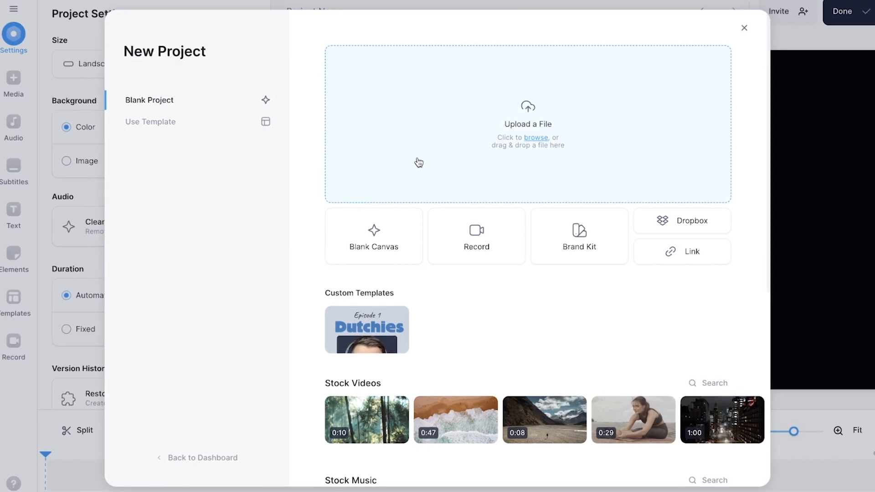
# Step: Upload the clip IMG_3481.mov into a new project
pyautogui.click(537, 137)
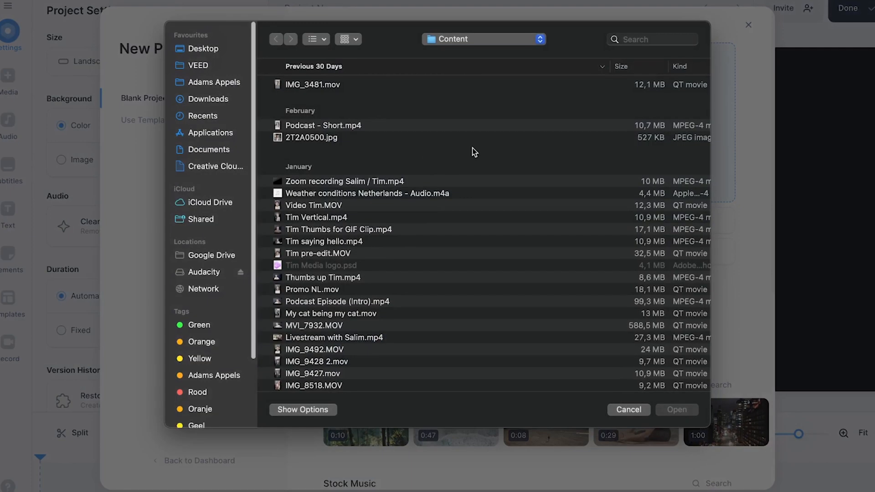
pyautogui.click(312, 84)
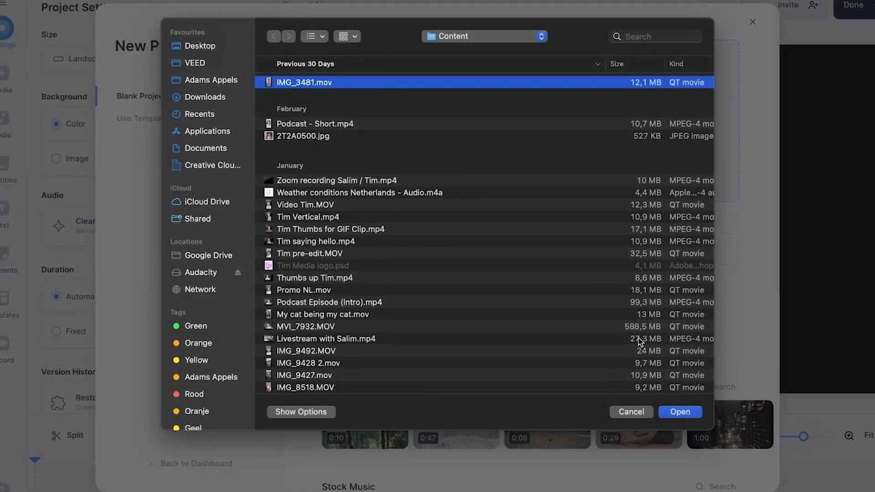
pyautogui.click(680, 412)
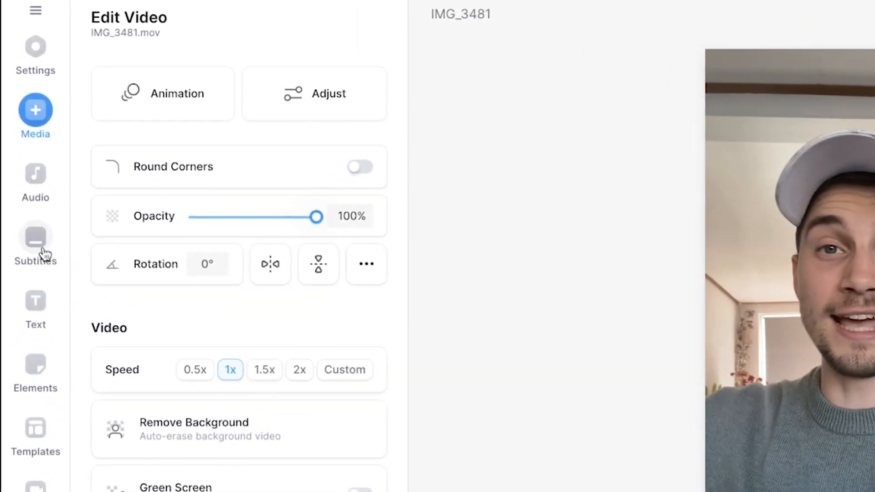
# Step: Generate English auto-subtitles for the clip with Auto Subtitle
pyautogui.click(35, 239)
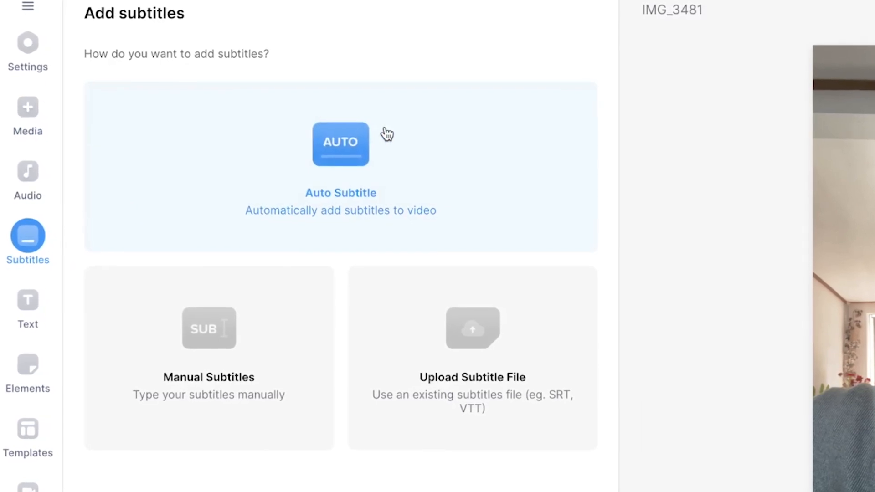
pyautogui.click(341, 144)
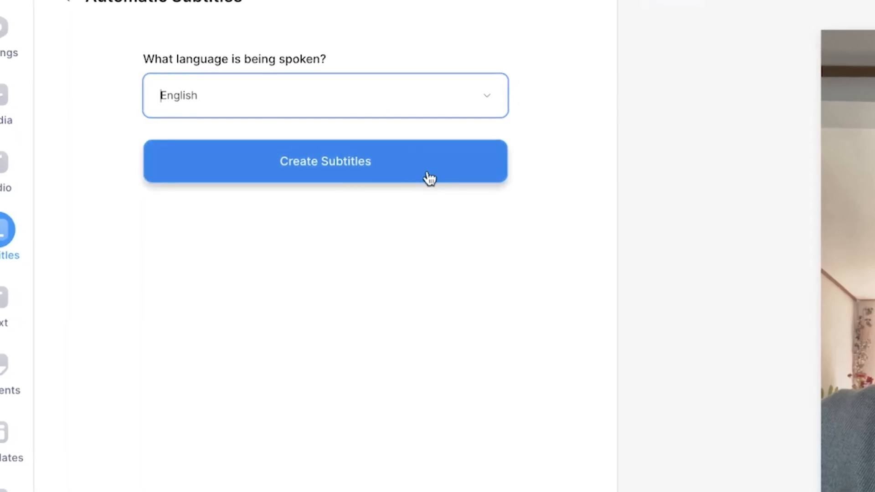
pyautogui.click(325, 161)
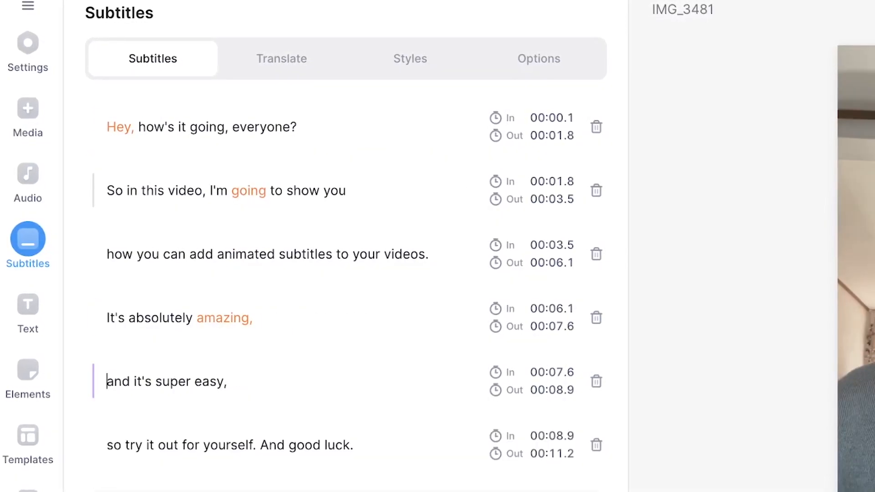
# Step: Mark the low-confidence subtitle word 'going' as correct
pyautogui.click(248, 191)
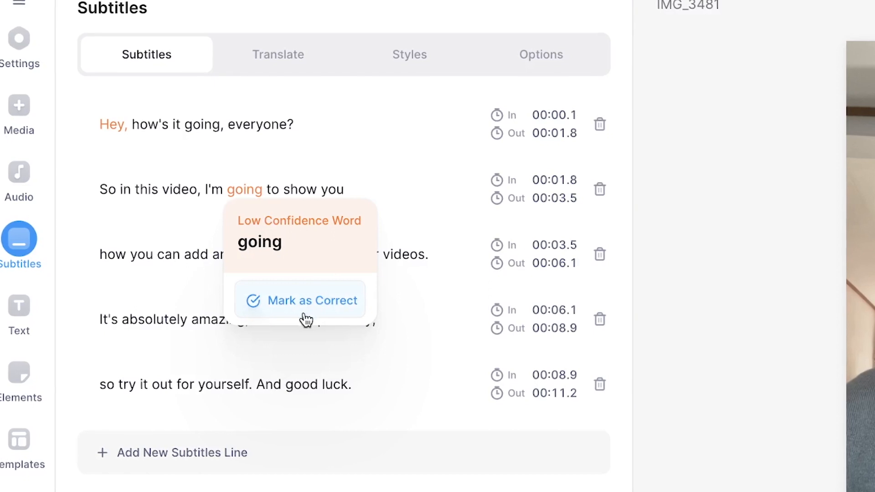
pyautogui.click(300, 301)
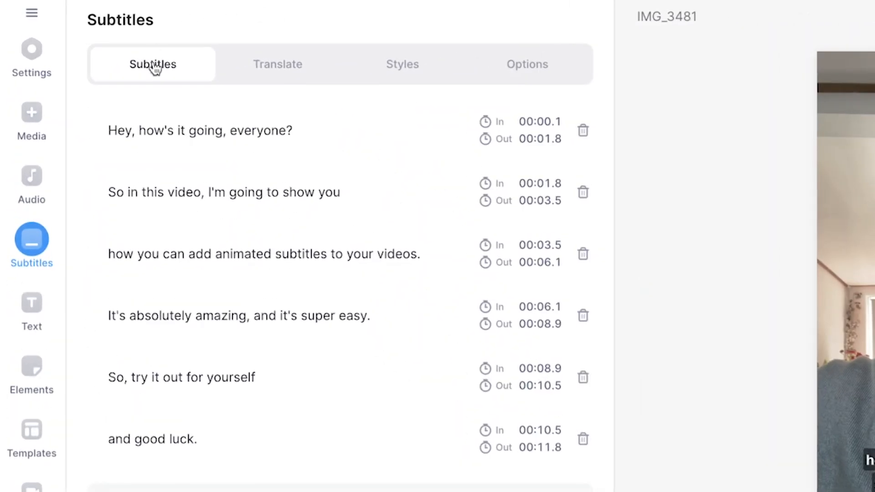
pyautogui.moveTo(557, 94)
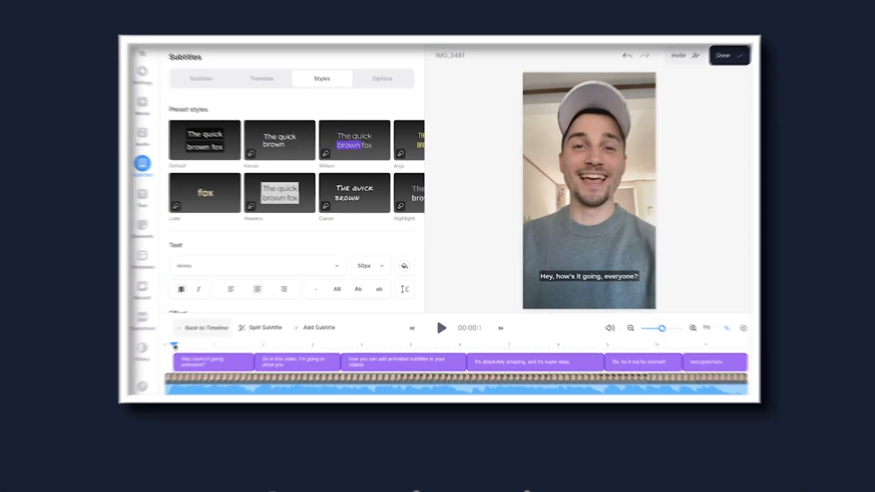
# Step: Change the subtitle font and adjust the text effect style
pyautogui.click(257, 265)
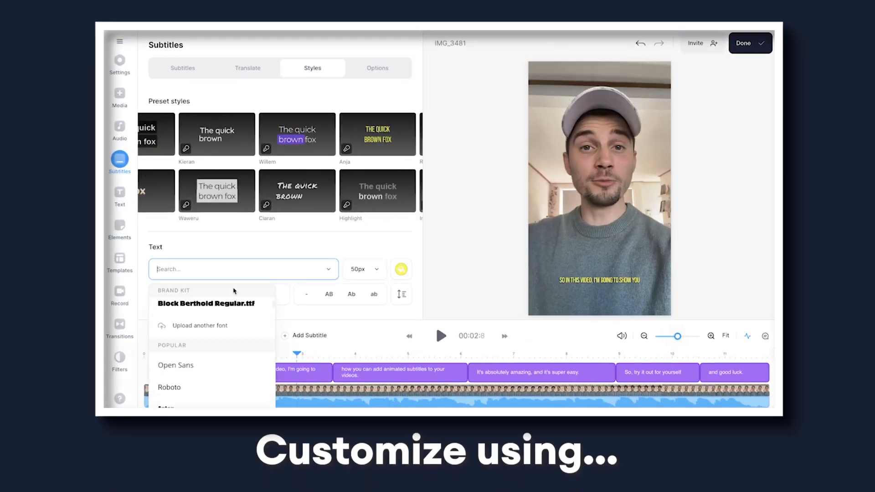
pyautogui.click(182, 68)
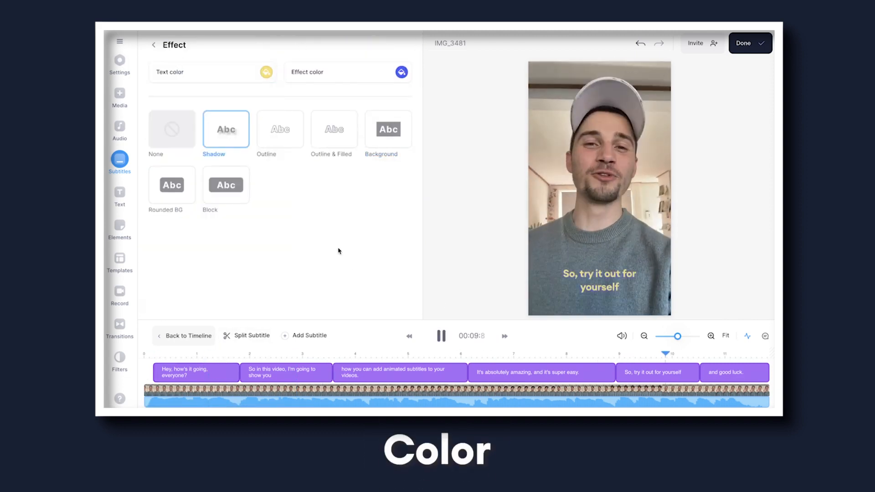
pyautogui.click(154, 45)
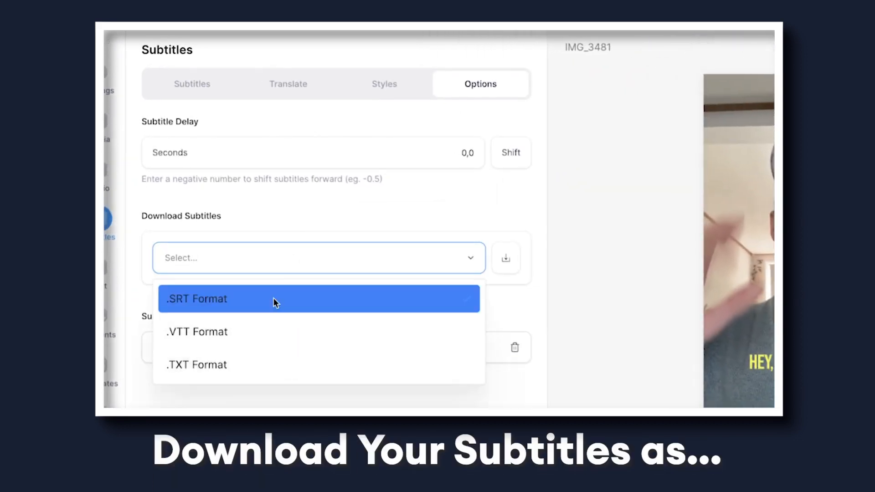
# Step: Download the subtitles as SRT and export the captioned video
pyautogui.click(196, 299)
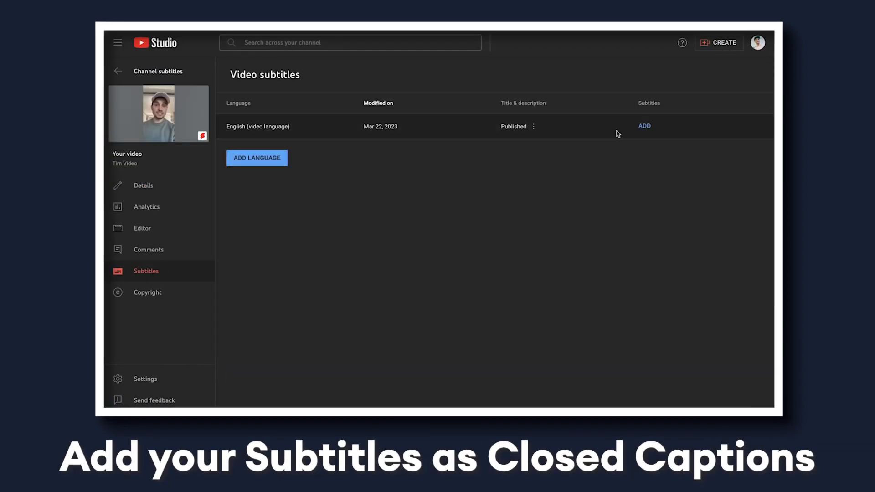
pyautogui.click(644, 126)
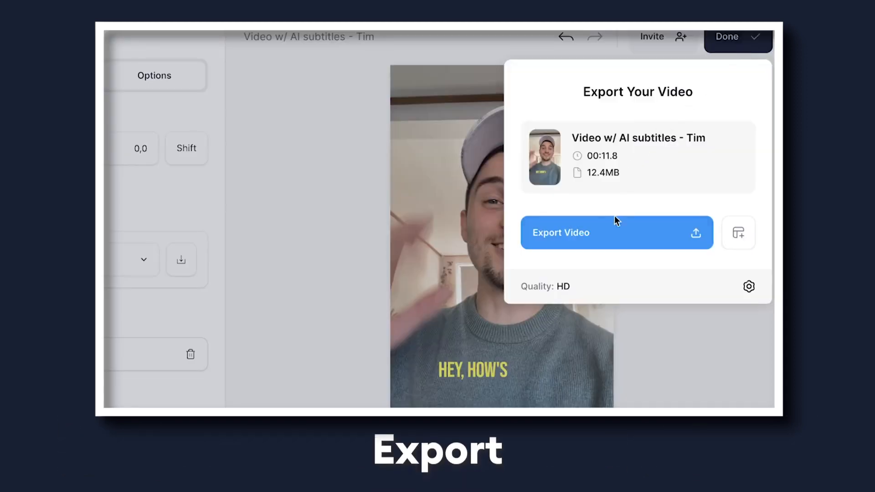
pyautogui.click(616, 232)
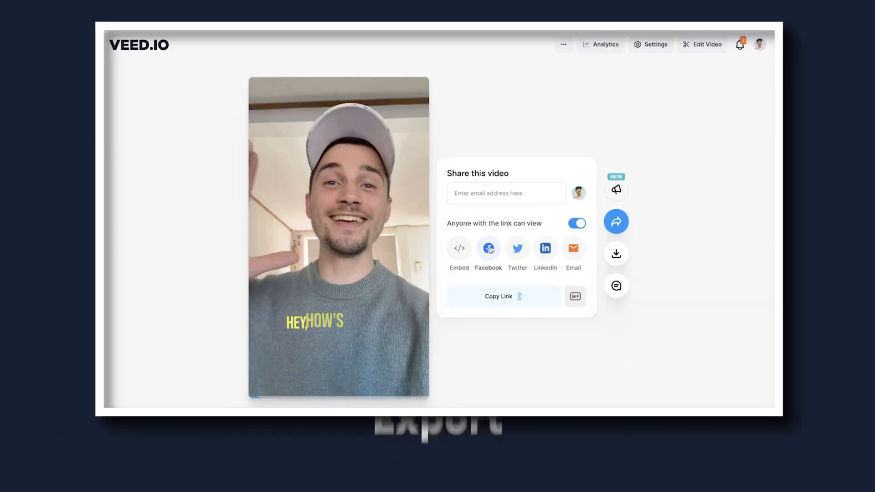
pyautogui.click(616, 253)
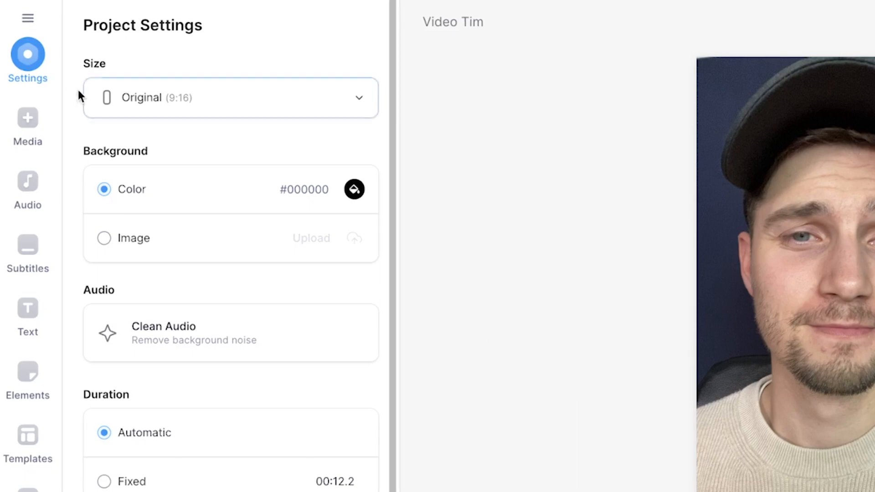
# Step: Open the Promo NL project and scroll through its project settings
pyautogui.click(26, 117)
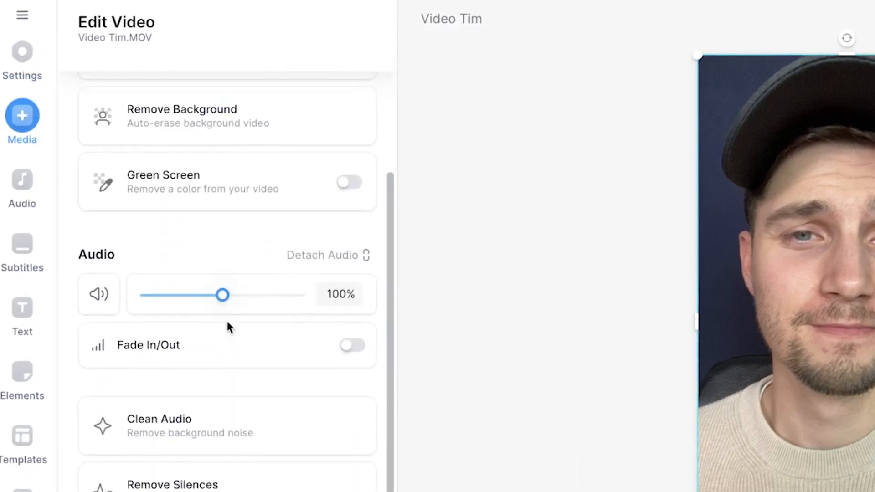
pyautogui.scroll(-3)
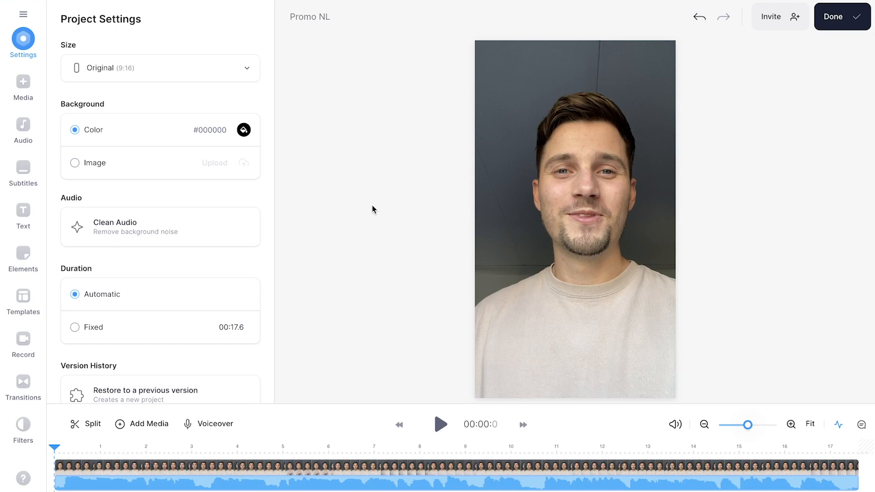
# Step: Enable Remove Background on the Promo NL clip, then deselect it to view the cutout
pyautogui.click(568, 203)
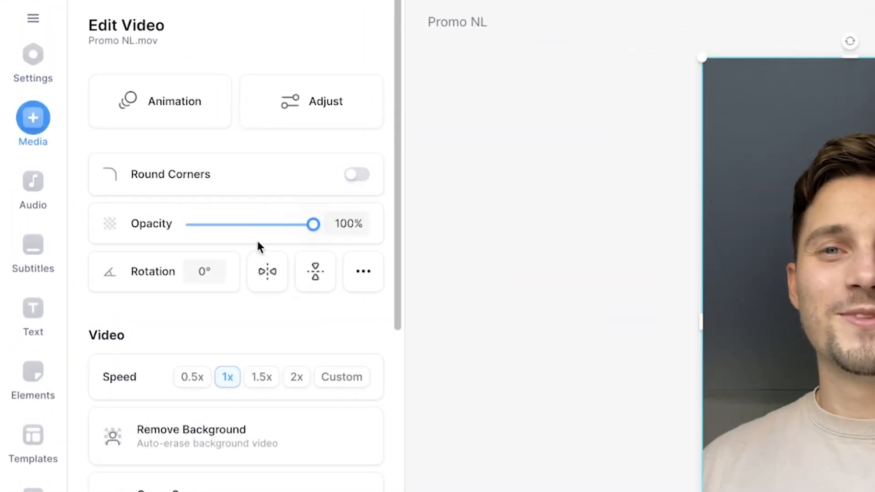
pyautogui.scroll(-3)
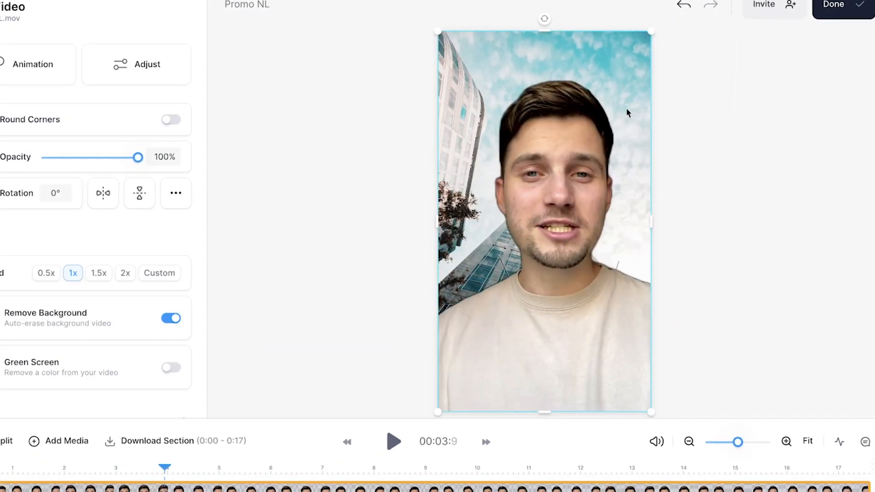
pyautogui.click(393, 442)
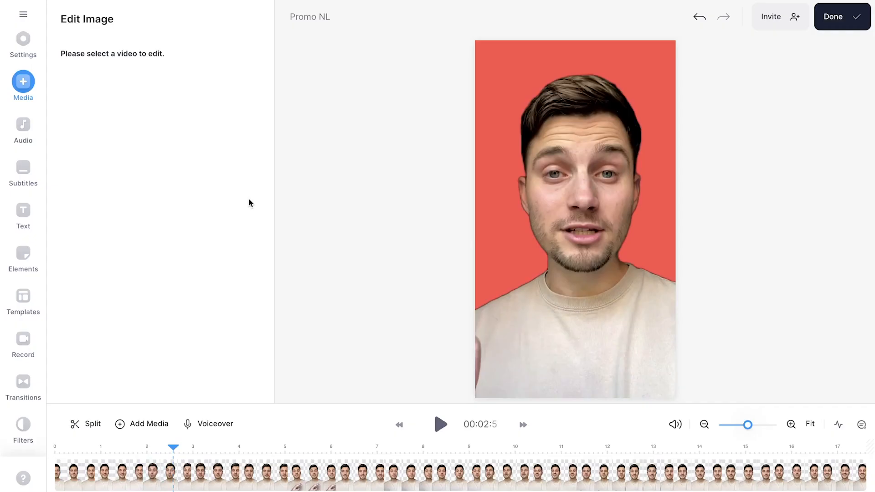
# Step: Search the Media stock videos for 'the netherland'
pyautogui.click(23, 82)
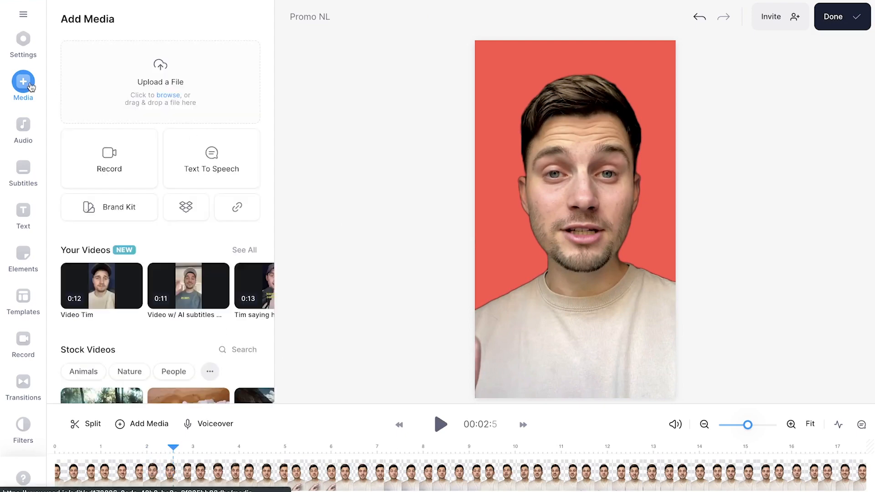
pyautogui.scroll(-3)
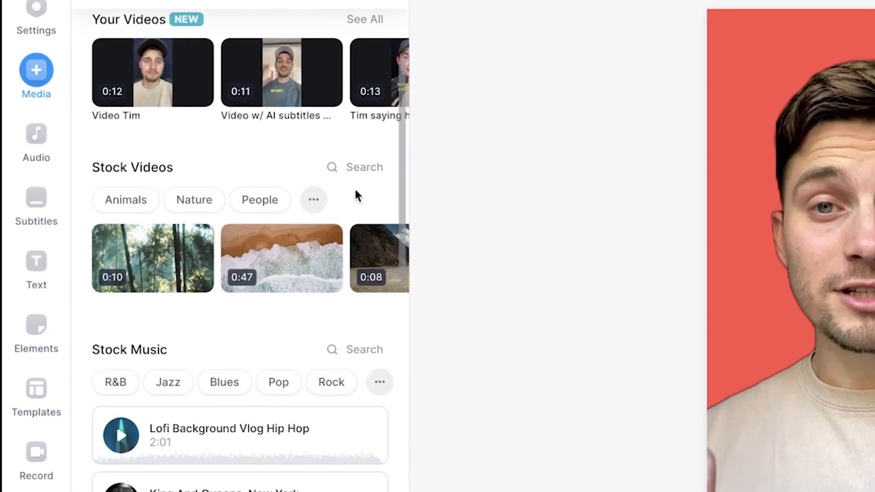
pyautogui.click(363, 167)
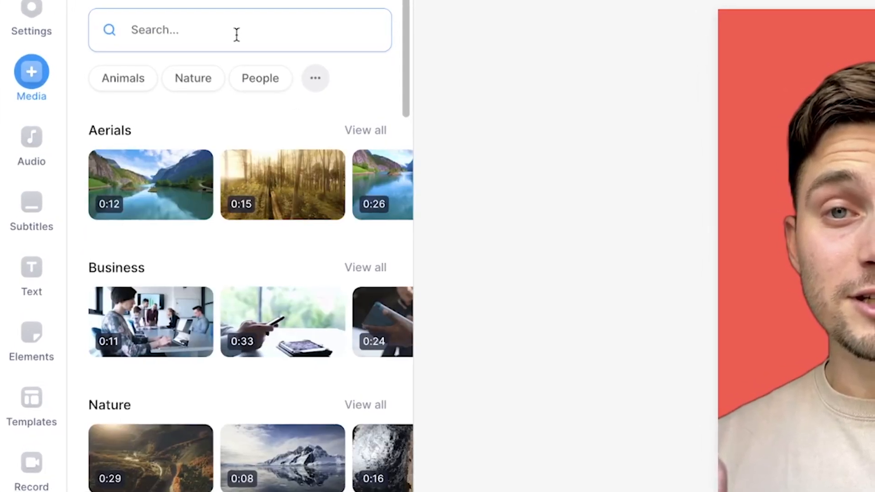
pyautogui.write('the netherland')
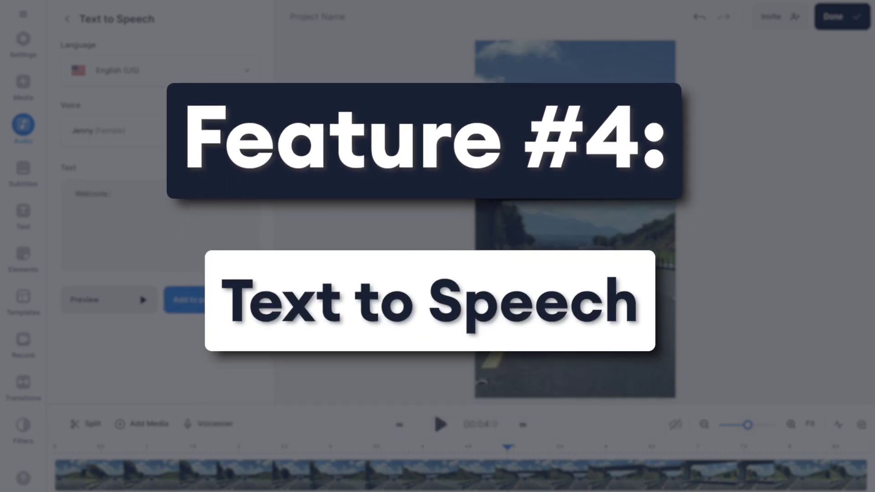
# Step: Add an Eric (Male) text-to-speech clip saying 'Welcome to Ireland' to the timeline
pyautogui.click(23, 38)
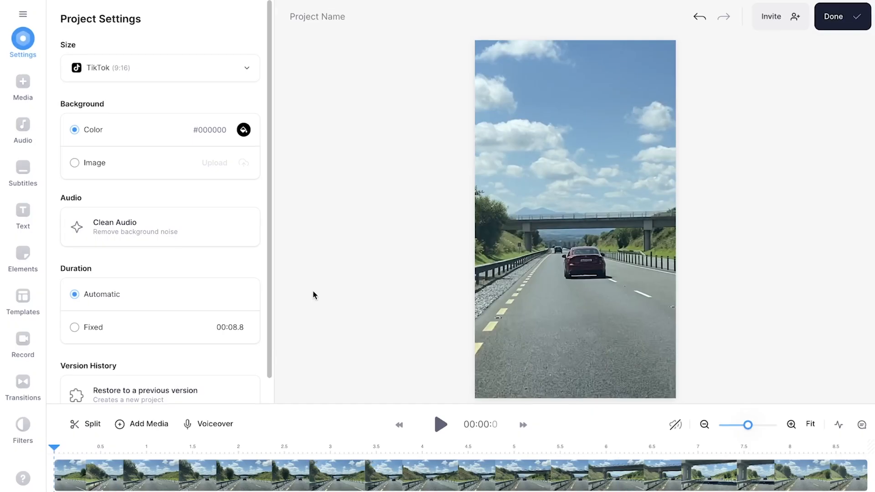
pyautogui.click(440, 425)
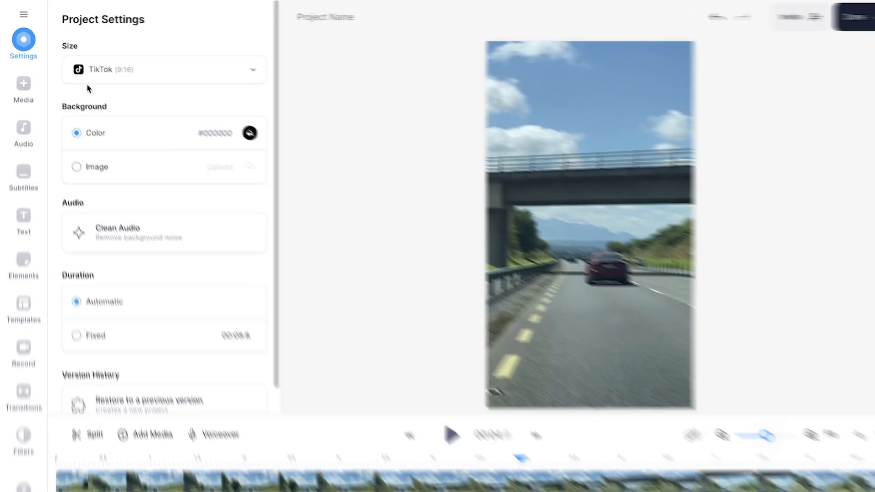
pyautogui.click(24, 129)
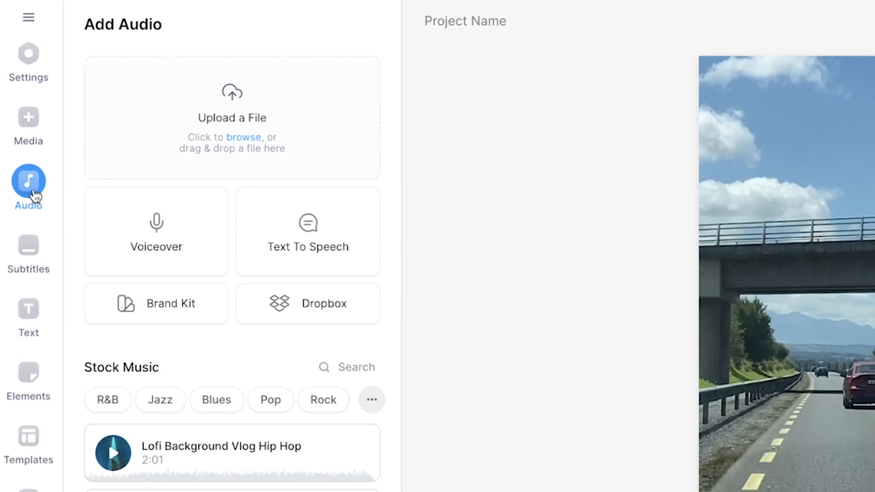
pyautogui.click(307, 231)
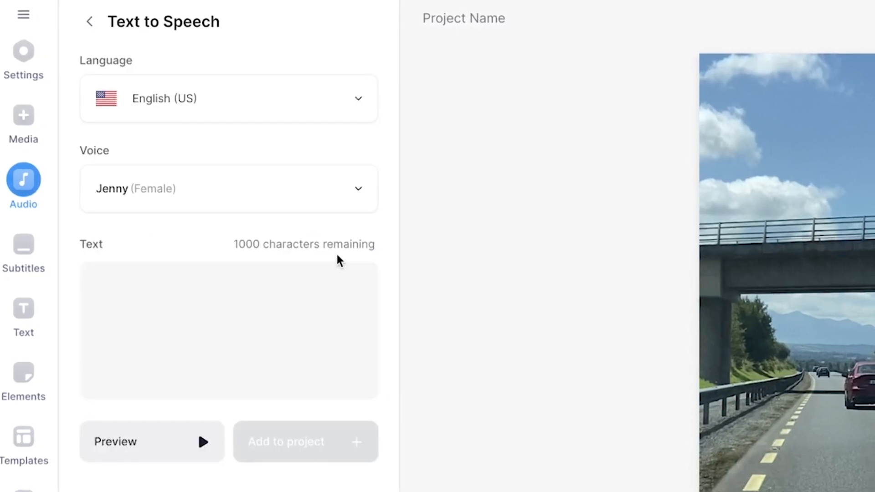
pyautogui.click(228, 98)
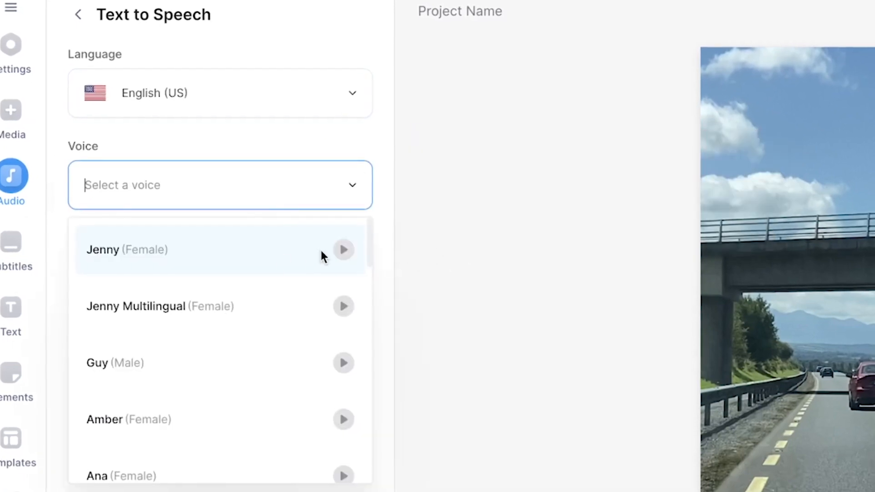
pyautogui.click(127, 250)
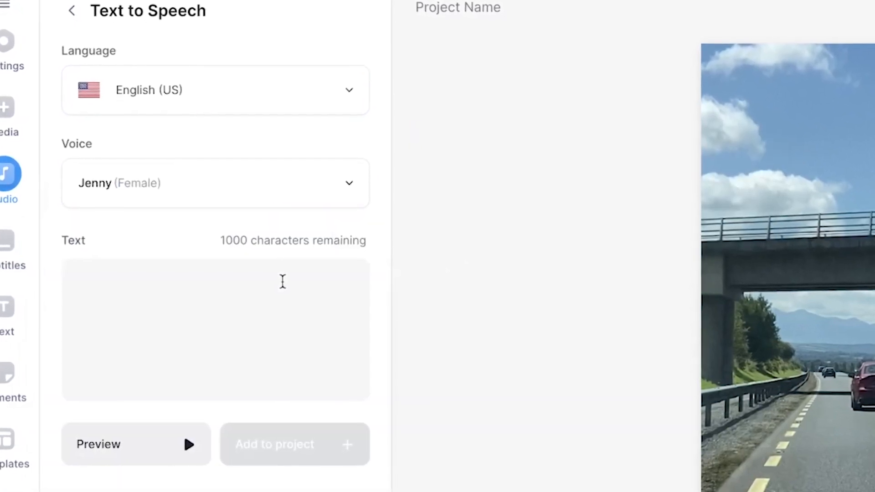
pyautogui.write('Welcome to Ireland')
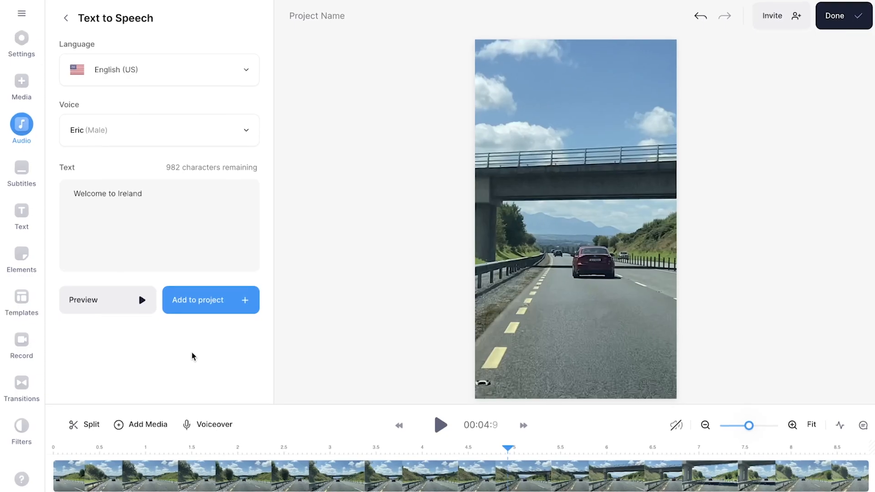
pyautogui.click(210, 300)
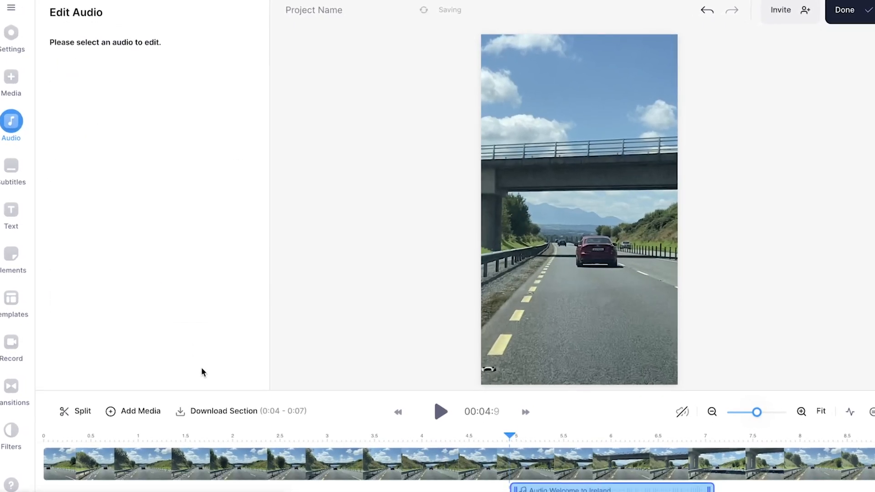